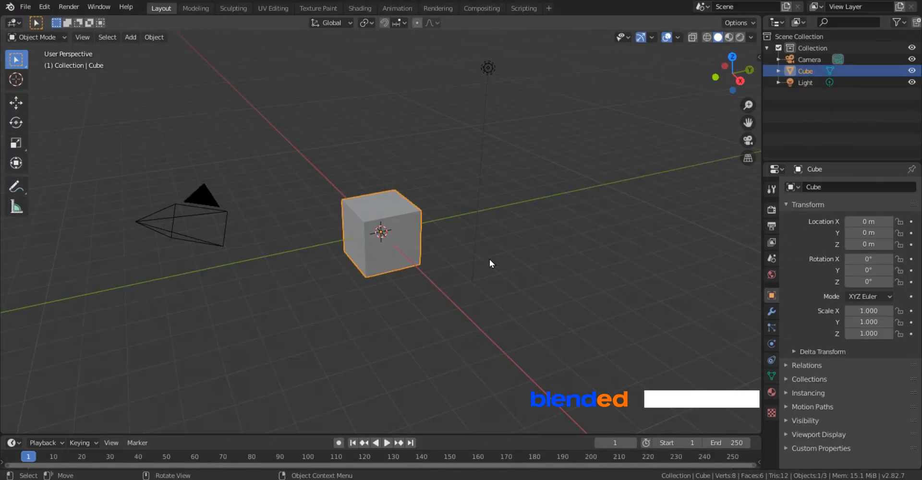
# Delete the default cube, leaving only the camera and light
pyautogui.click(383, 232)
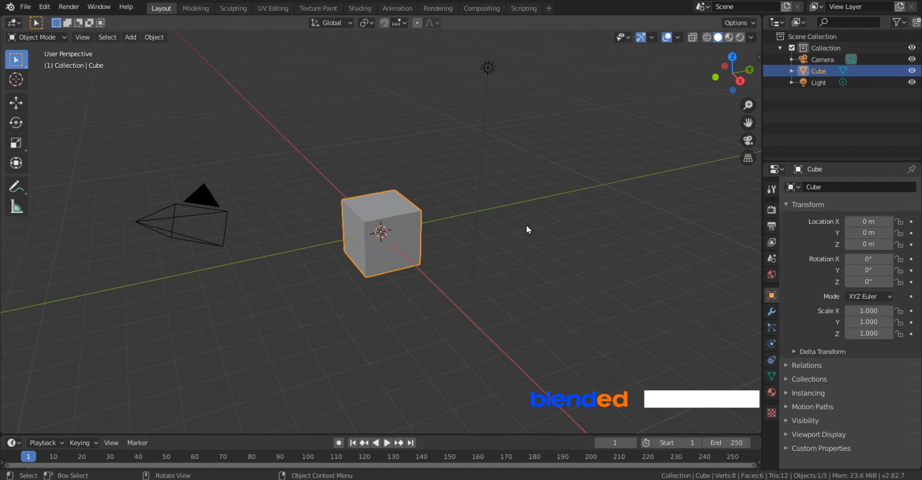
pyautogui.press('x')
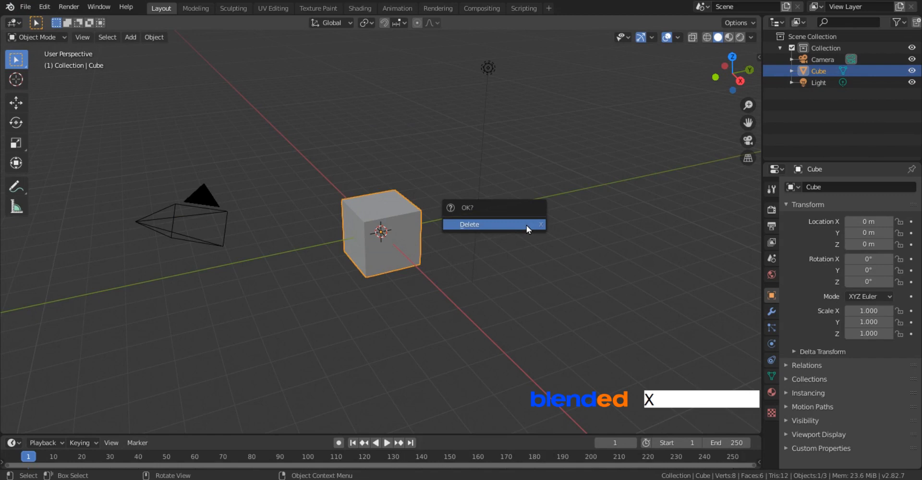
pyautogui.click(470, 224)
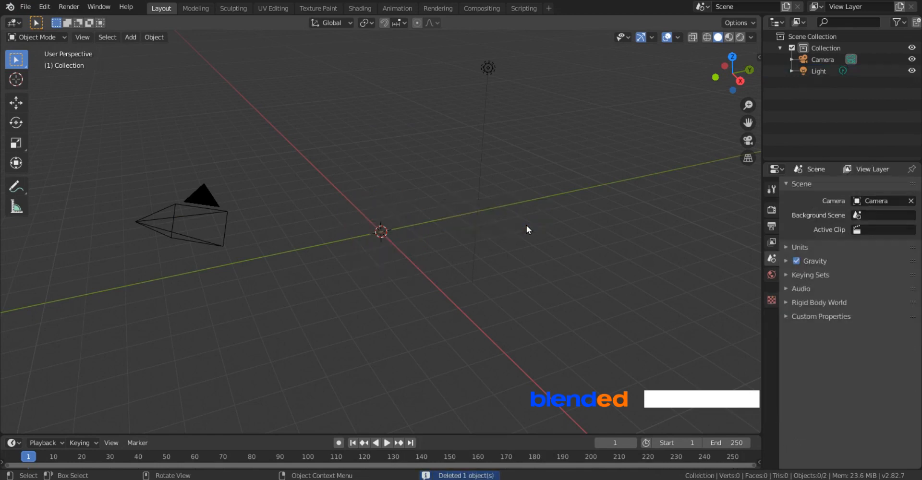
# Add a text object and enter edit mode to type the word 'blended'
pyautogui.click(131, 37)
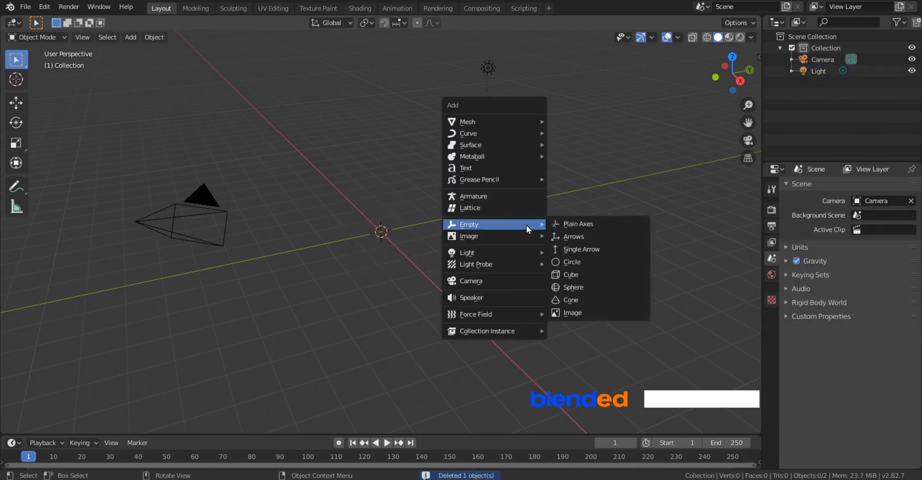
pyautogui.click(466, 168)
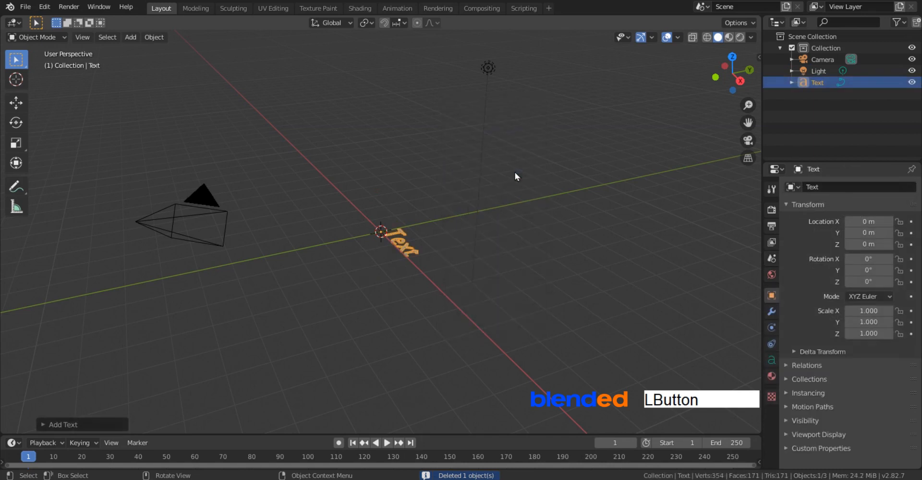
pyautogui.press('Tab')
pyautogui.write('blended')
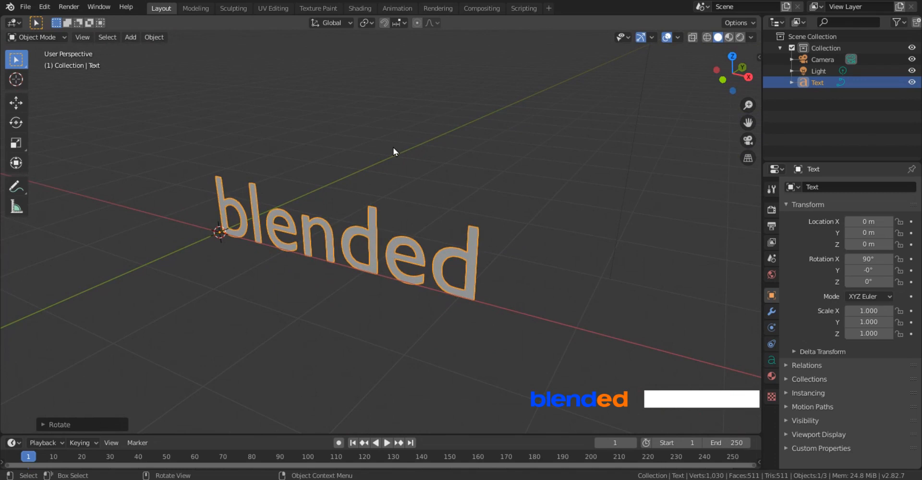
pyautogui.moveTo(556, 288)
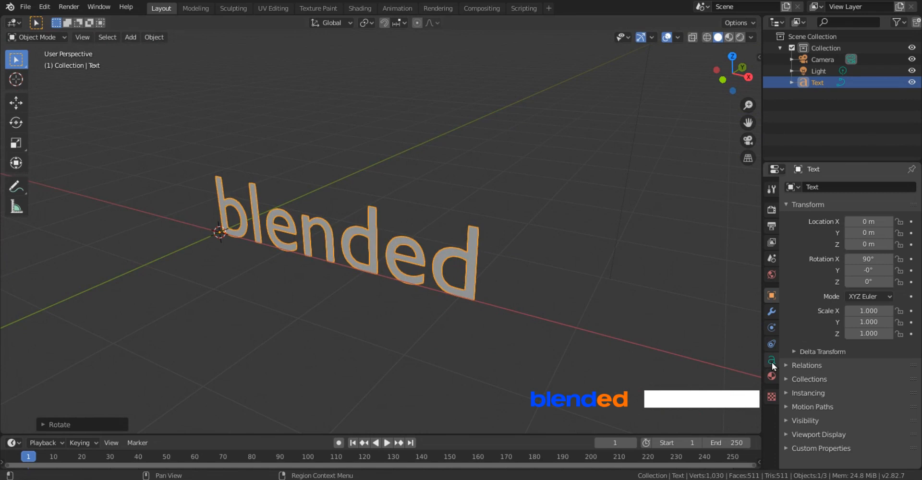
# In the text's Geometry settings, extrude the letters 0.05 m with a 0.01 m bevel
pyautogui.click(772, 361)
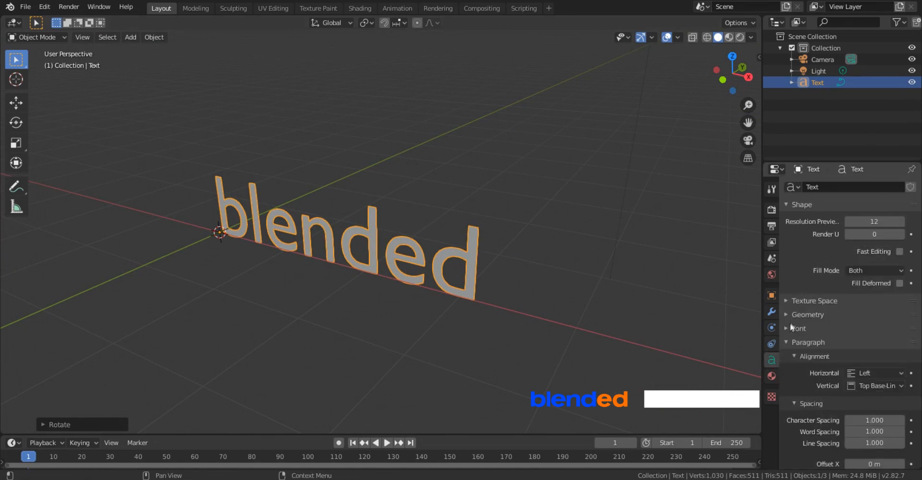
pyautogui.click(787, 314)
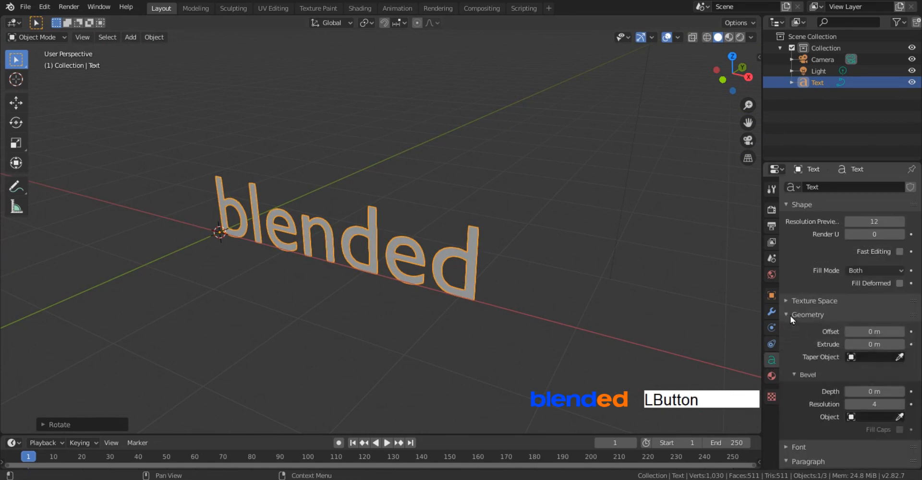
pyautogui.click(874, 344)
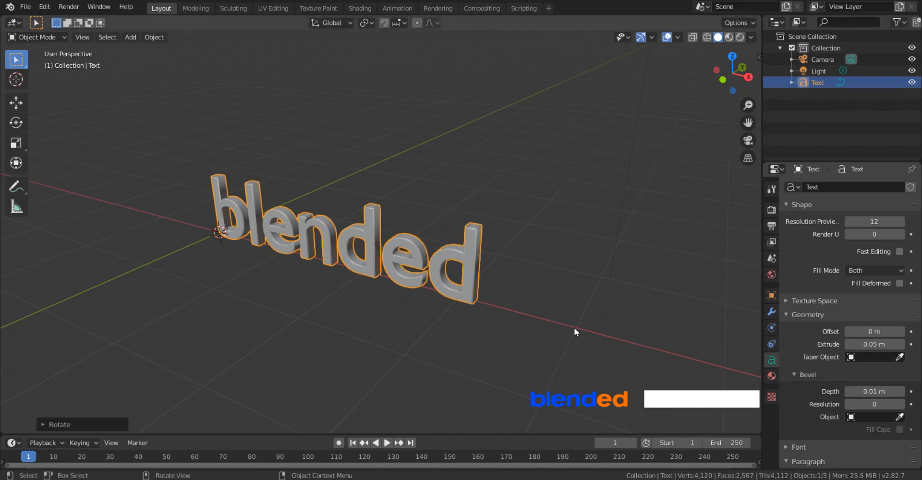
# Convert the 'blended' text to a mesh, check it in wireframe, then return to solid shading
pyautogui.click(153, 38)
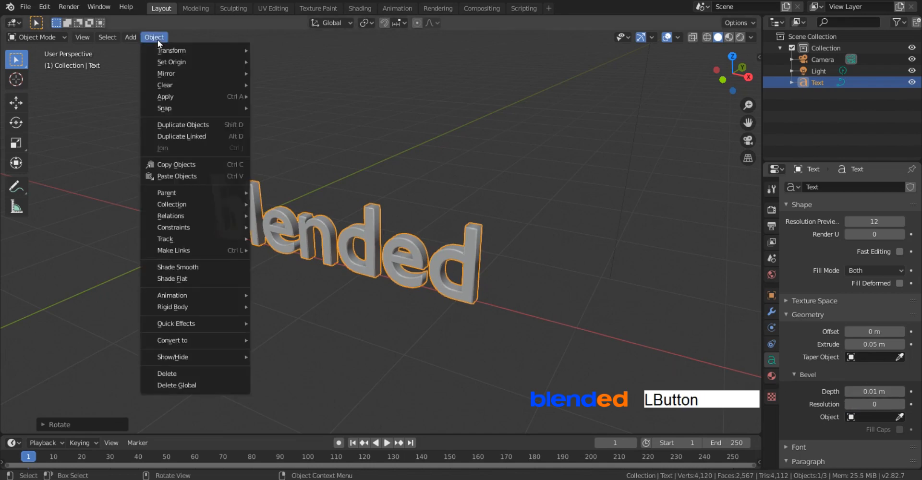
pyautogui.moveTo(175, 324)
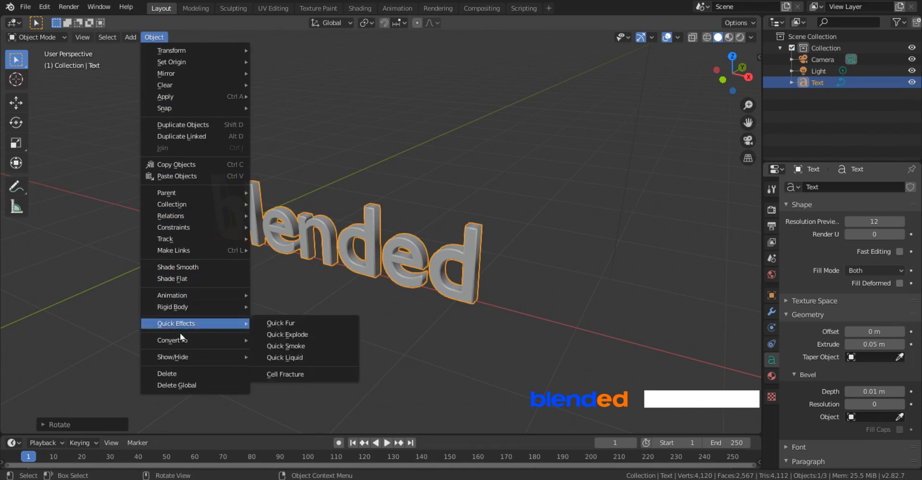
pyautogui.moveTo(172, 340)
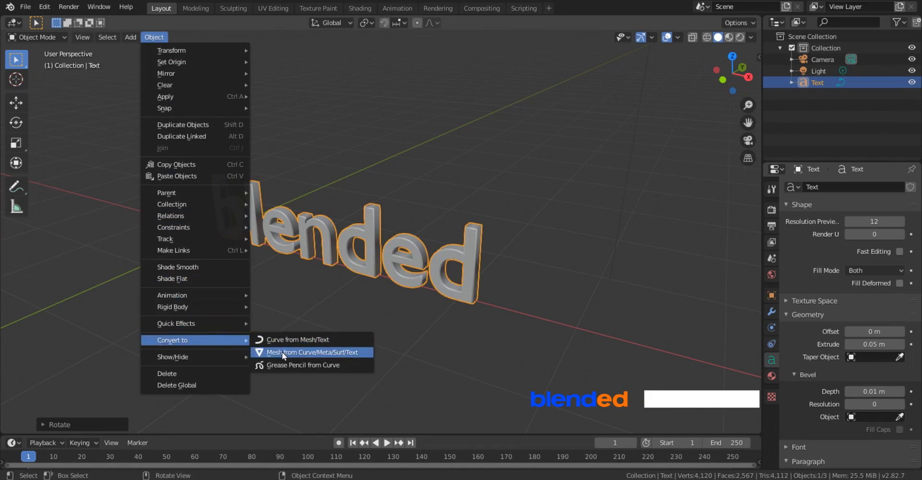
pyautogui.click(312, 353)
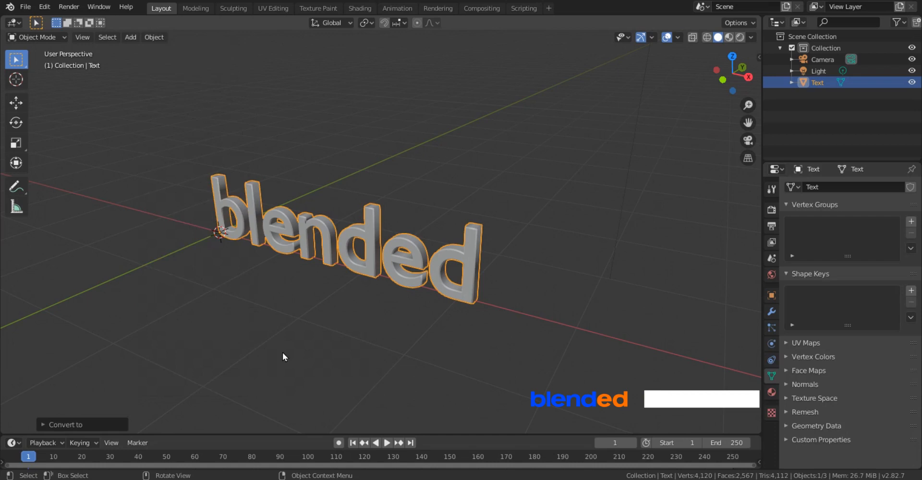
pyautogui.press('z')
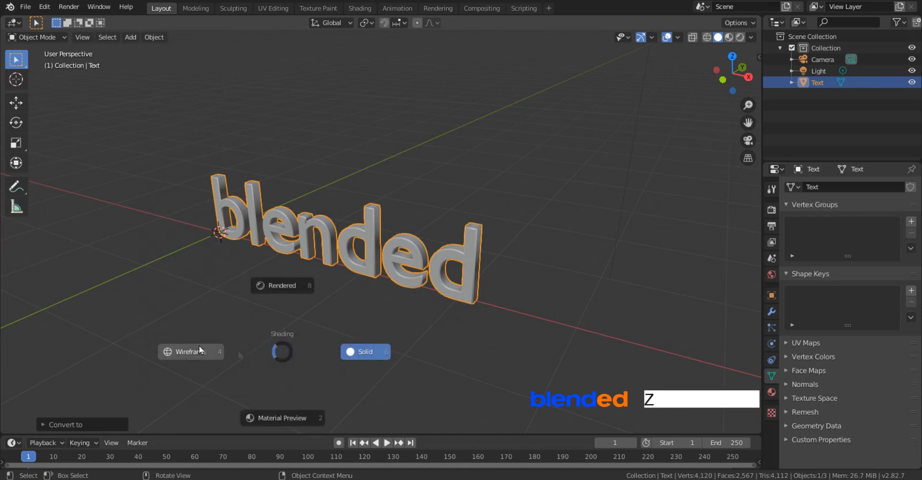
pyautogui.click(190, 351)
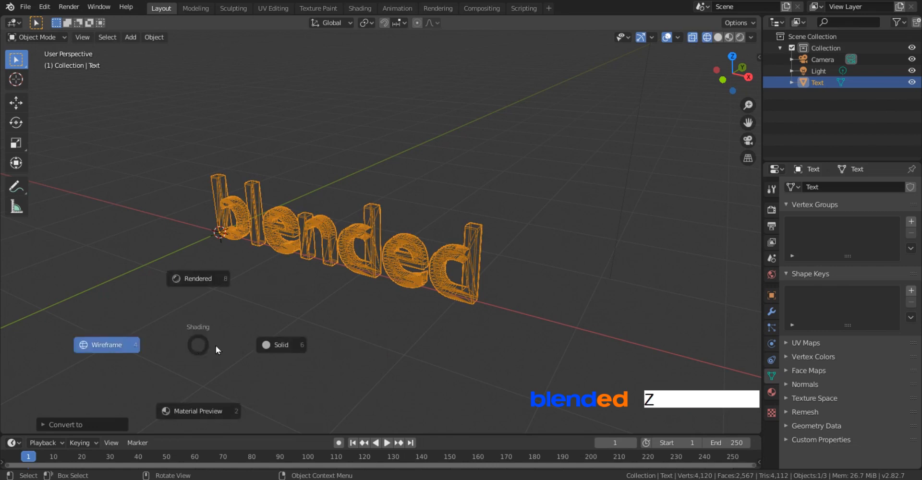
pyautogui.click(281, 345)
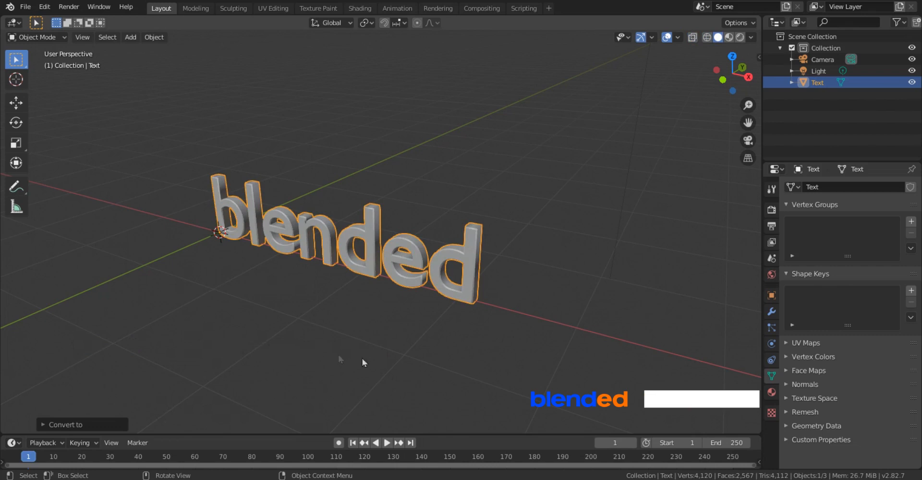
# Apply a Remesh modifier at octree depth 7, keeping disconnected letter pieces
pyautogui.click(772, 311)
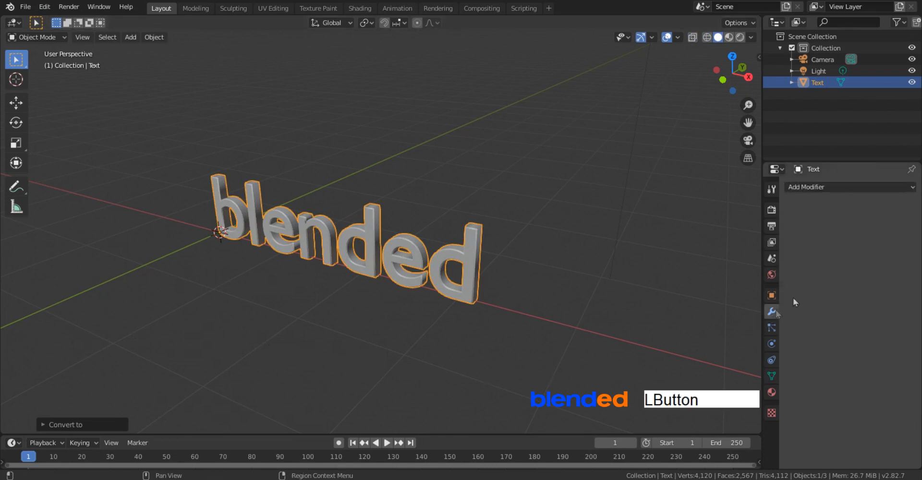
pyautogui.click(849, 187)
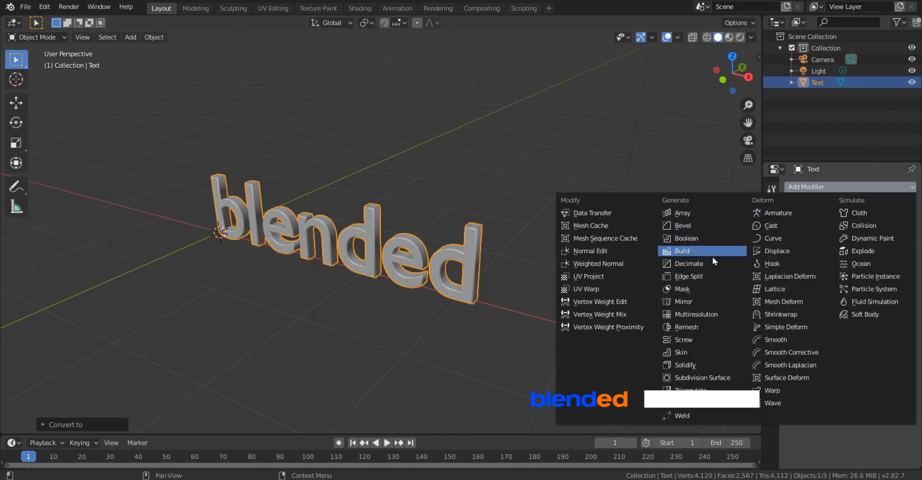
pyautogui.click(686, 326)
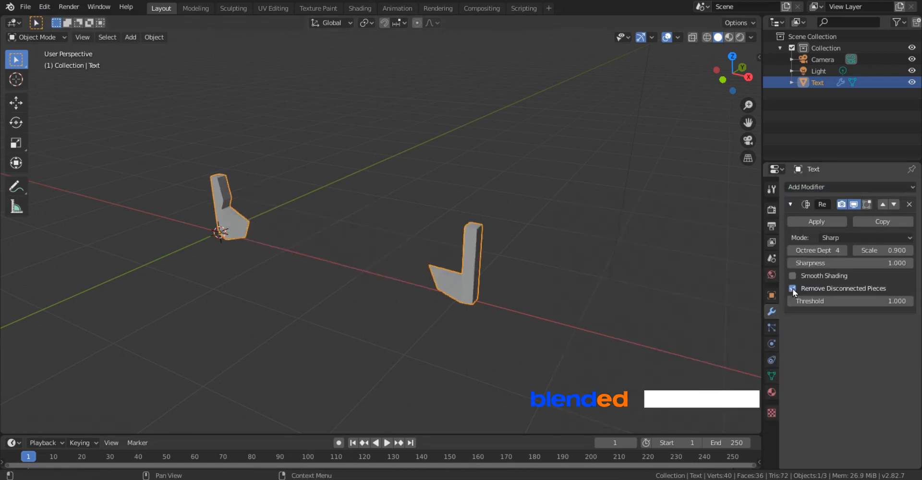
pyautogui.click(793, 289)
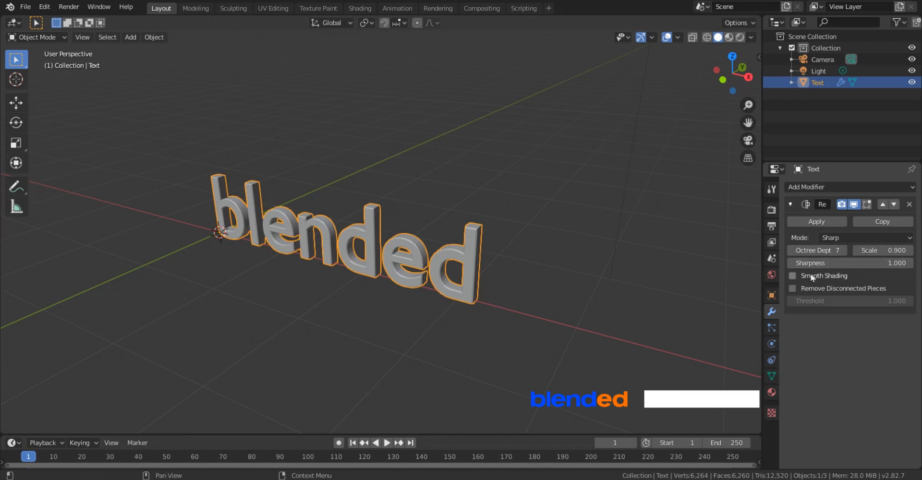
pyautogui.click(792, 276)
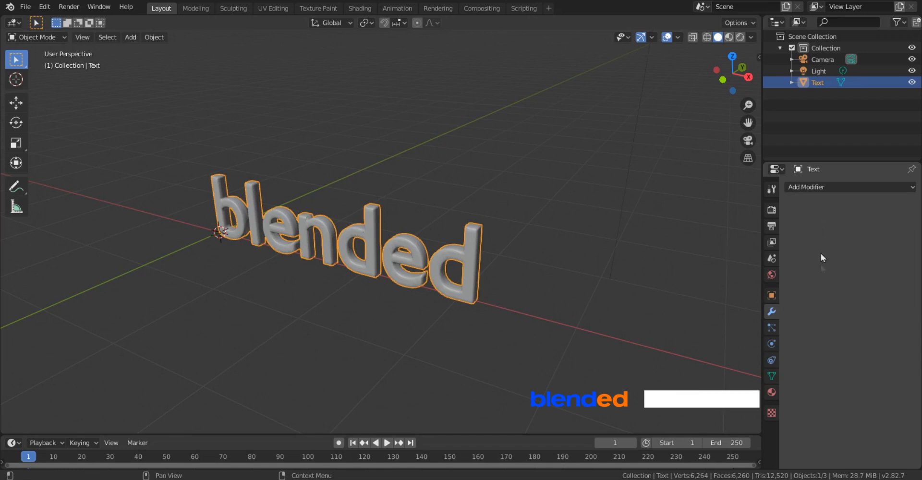
# Enable Auto Smooth normals on the 'blended' mesh and rescale the letters
pyautogui.click(771, 377)
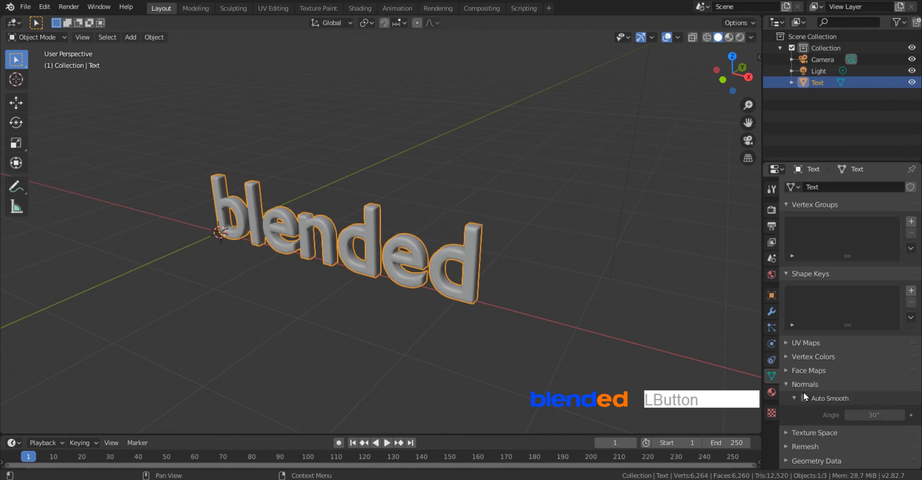
pyautogui.click(804, 398)
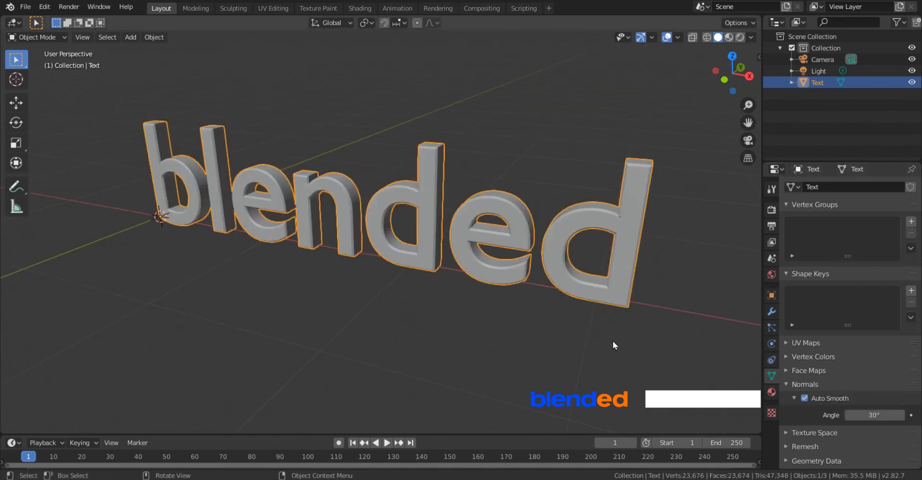
pyautogui.press('z')
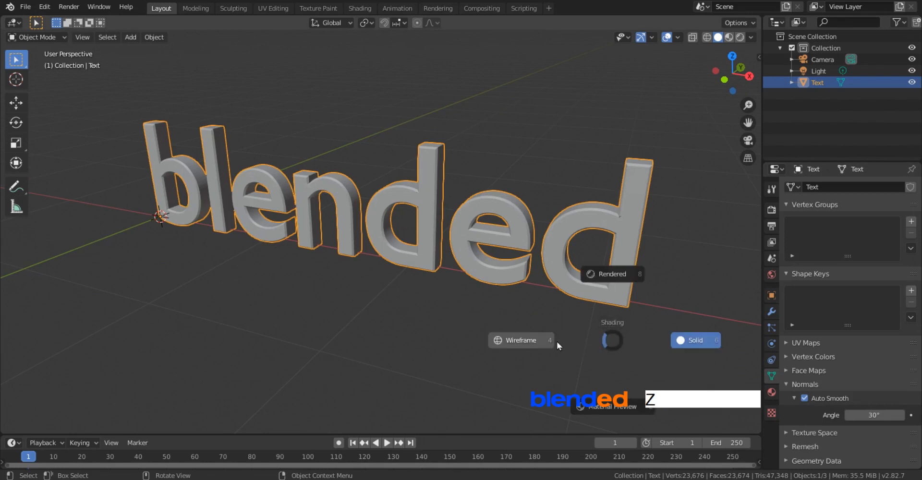
pyautogui.click(520, 340)
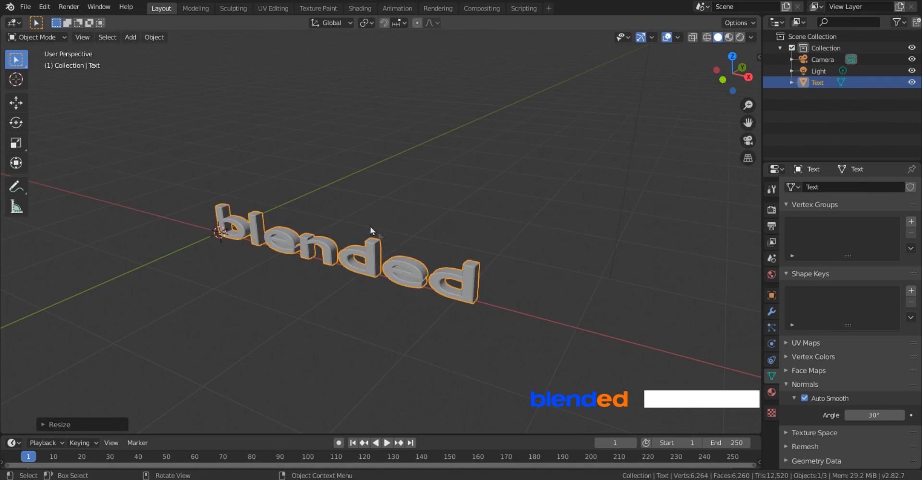
# Set origin to geometry, snap the text to the world-centre cursor, and apply all transforms
pyautogui.click(154, 37)
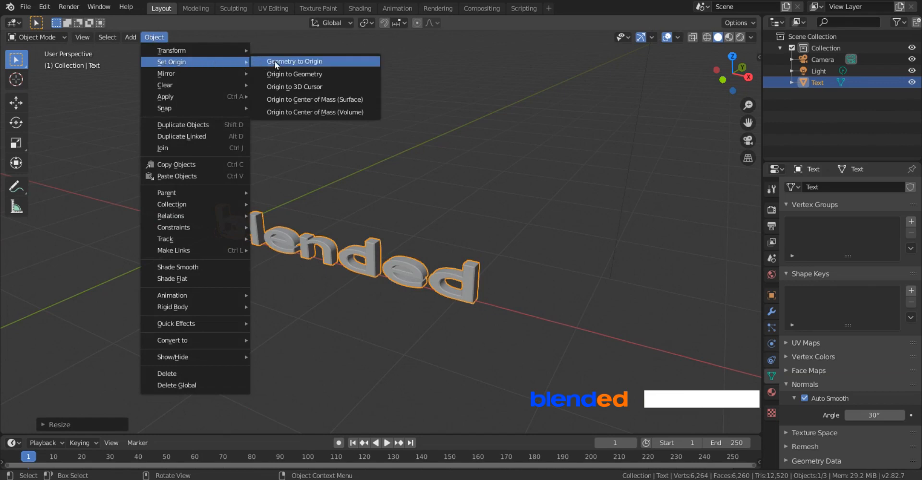
pyautogui.click(294, 62)
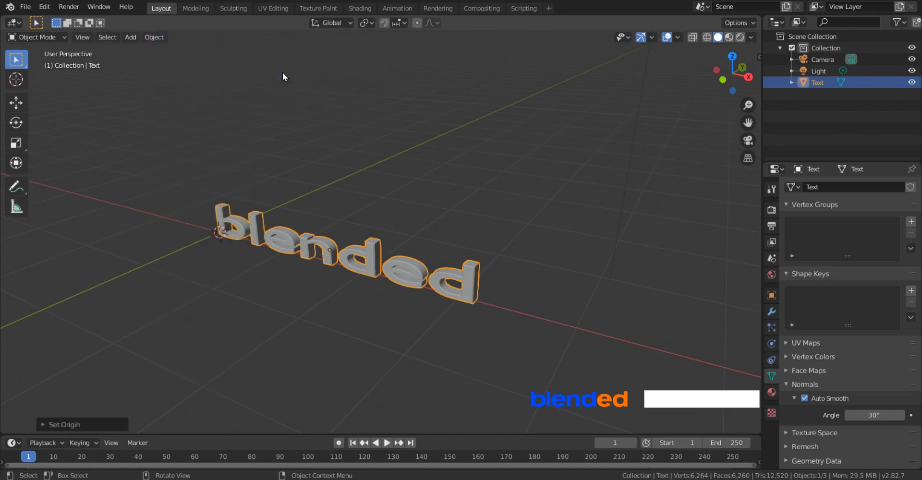
pyautogui.moveTo(438, 228)
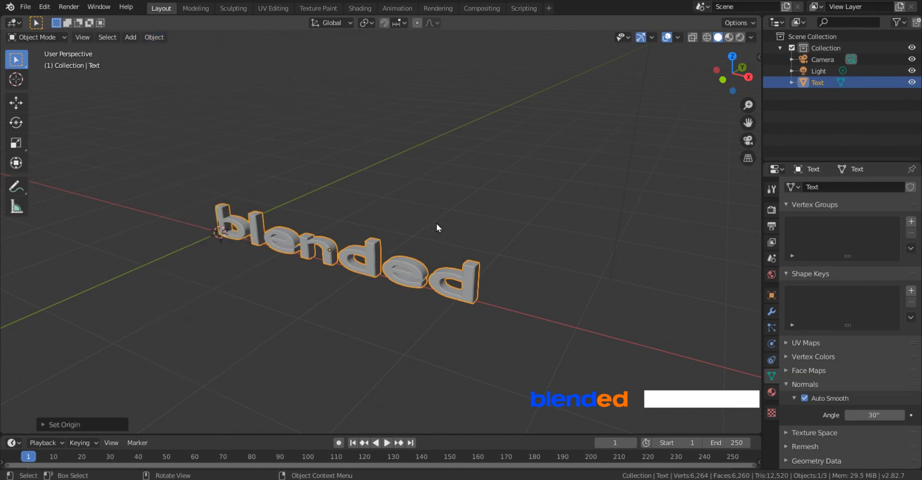
pyautogui.press('shift+s')
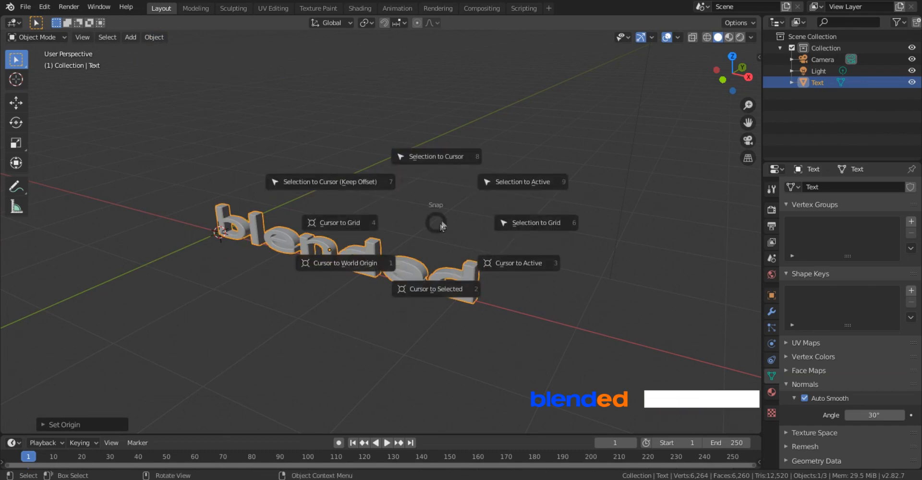
pyautogui.click(438, 156)
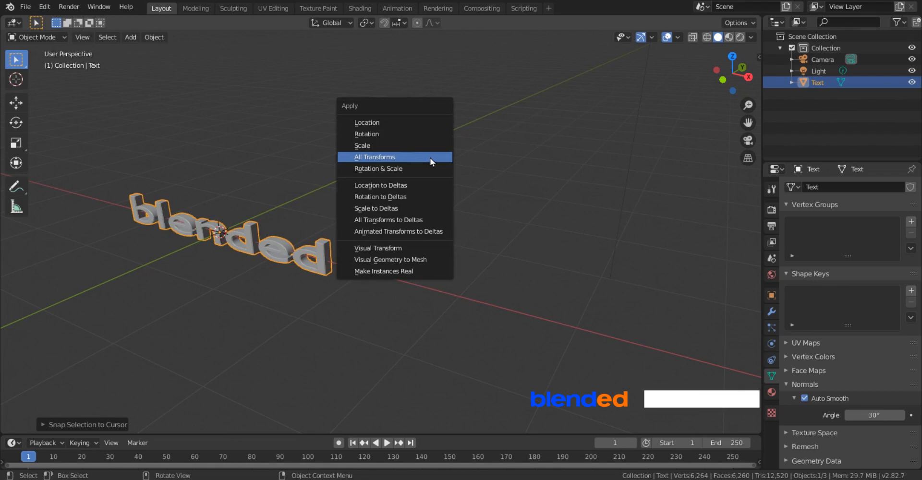
pyautogui.click(373, 156)
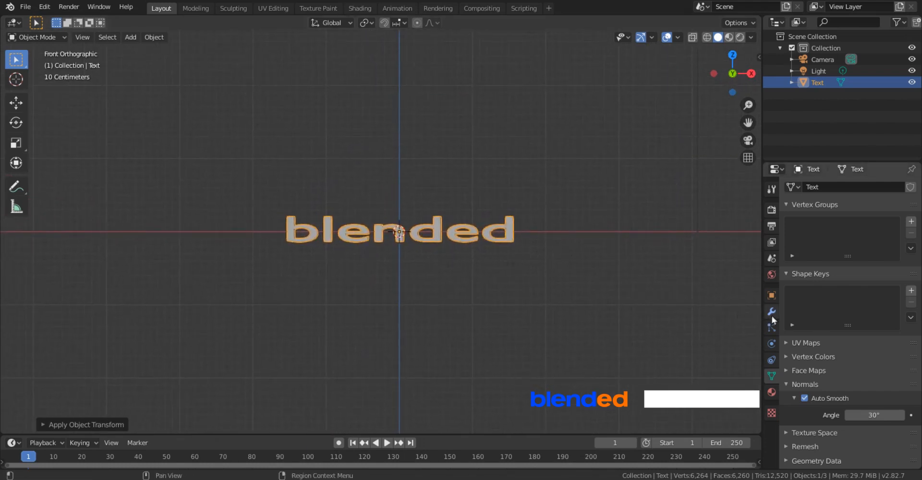
# Add a Wave deform modifier to the 'blended' mesh
pyautogui.click(771, 312)
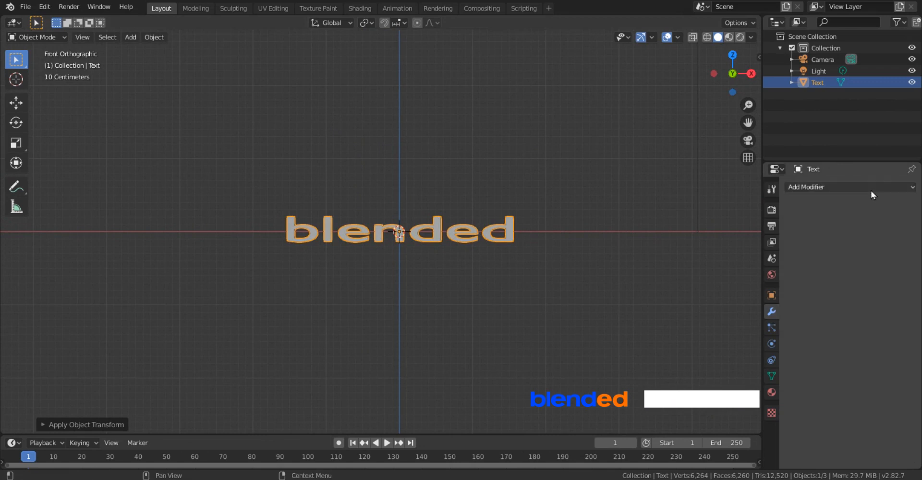
pyautogui.click(847, 188)
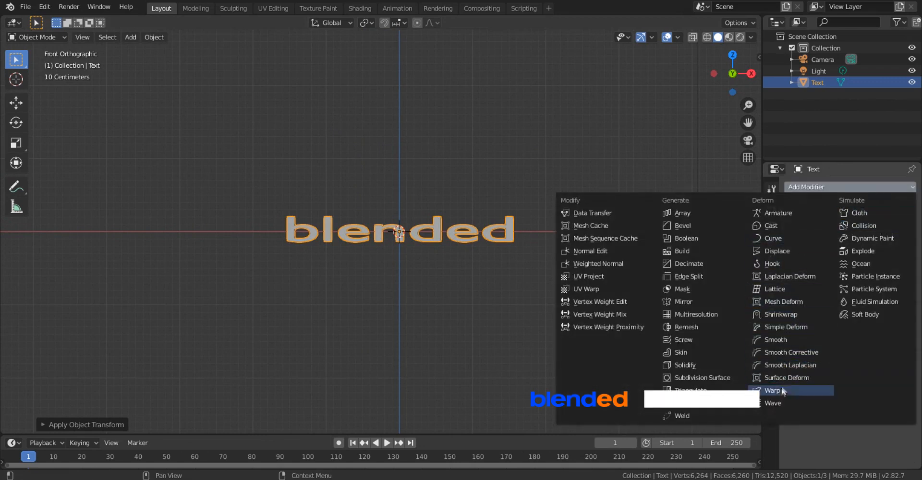
pyautogui.click(773, 390)
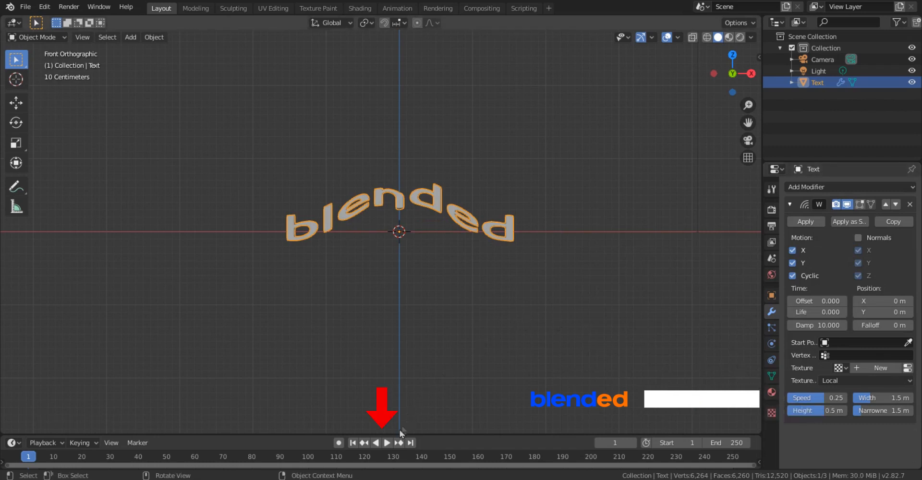
pyautogui.click(387, 443)
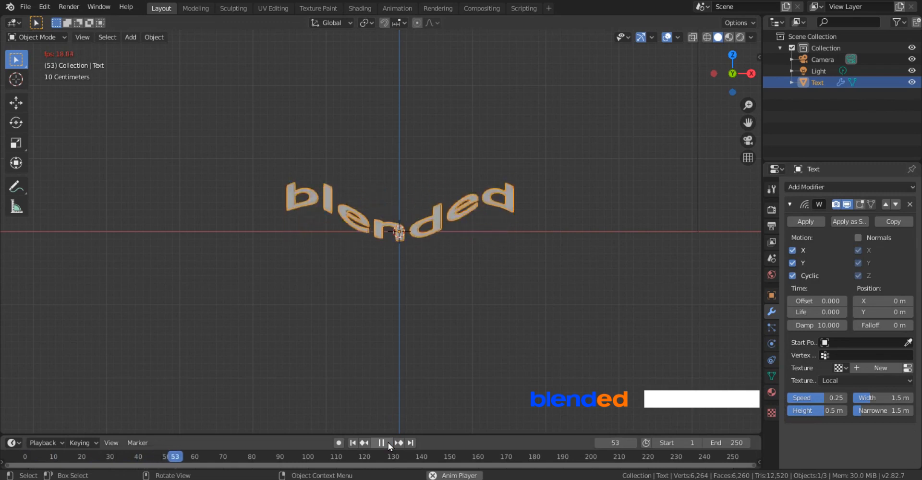
pyautogui.click(380, 443)
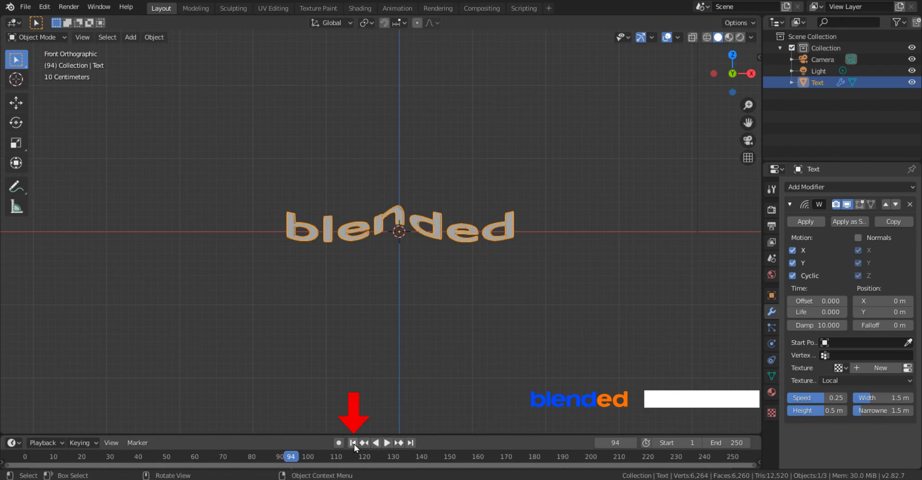
pyautogui.click(352, 443)
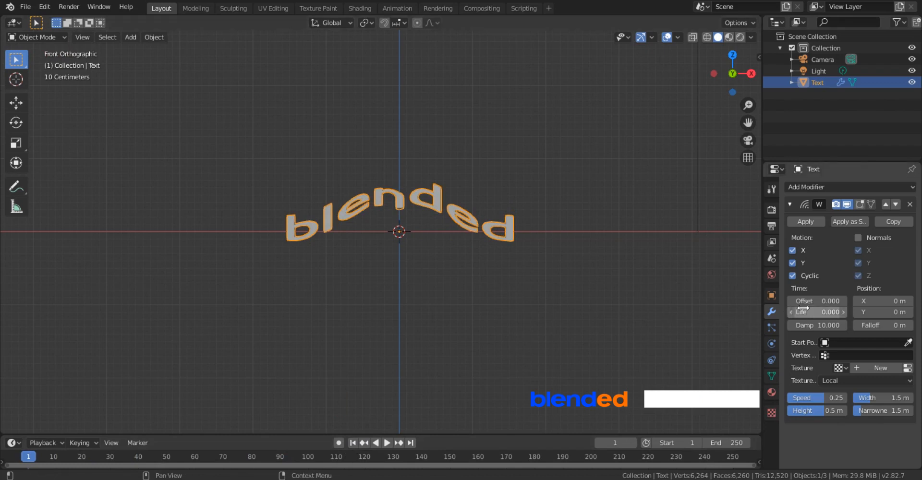
# Give the Wave modifier offset 10, speed 0.10, width 4 m and height 1.5 m
pyautogui.click(816, 300)
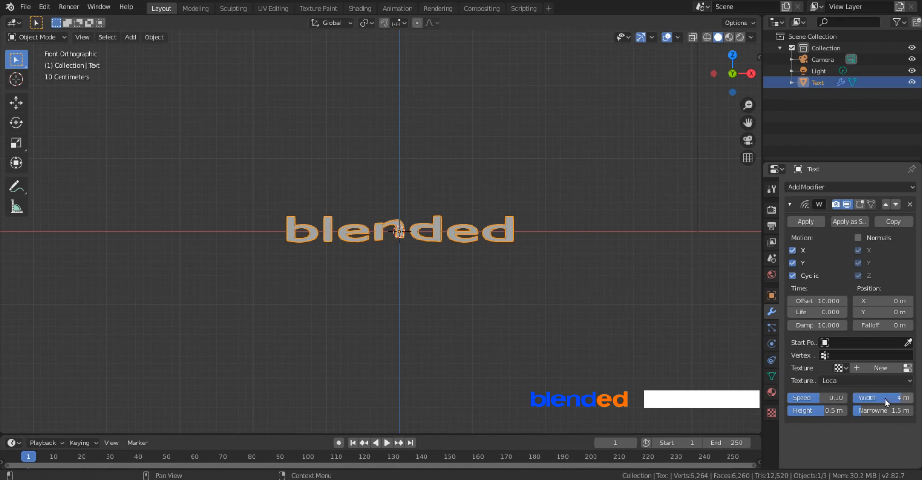
pyautogui.click(817, 410)
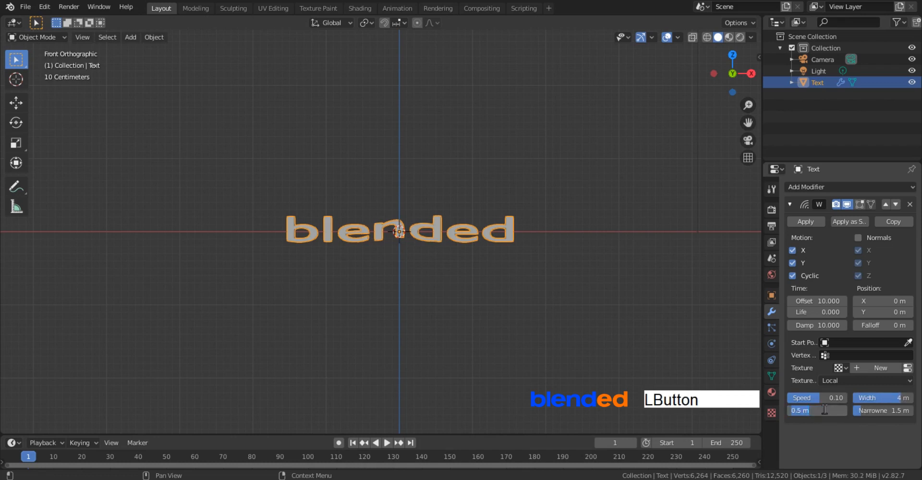
pyautogui.press('Numpad5')
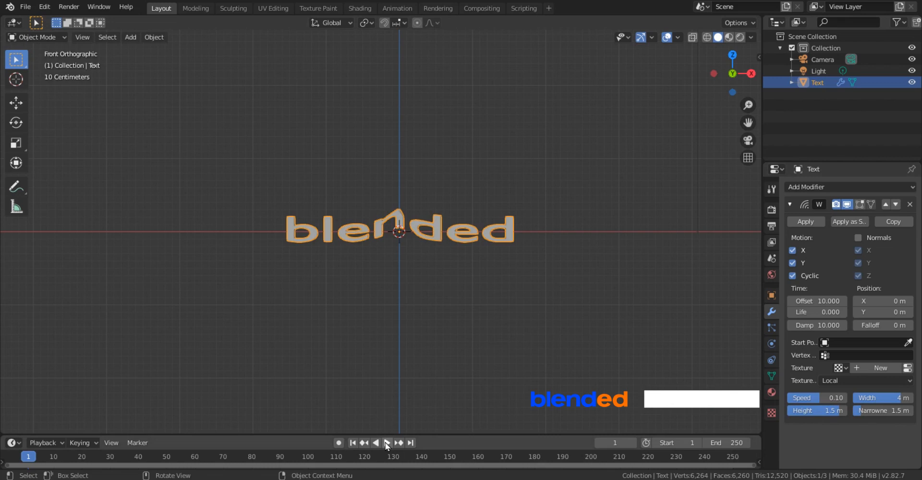
pyautogui.click(387, 443)
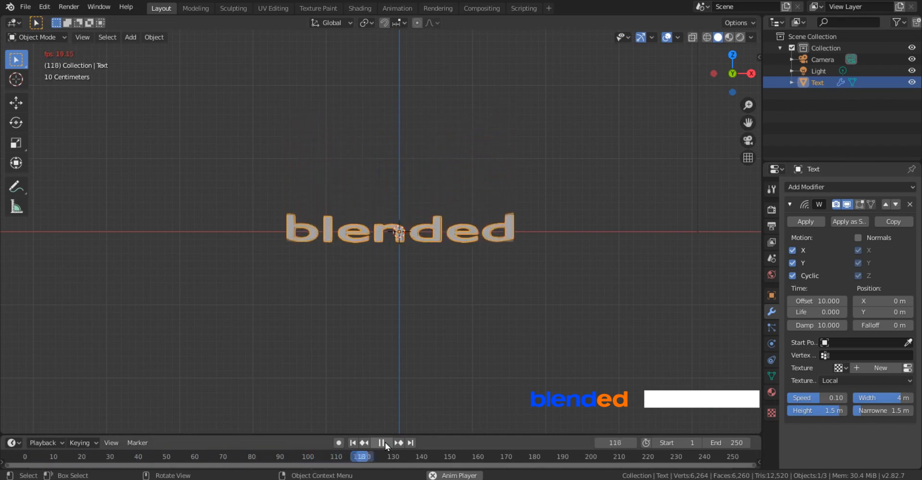
pyautogui.click(380, 442)
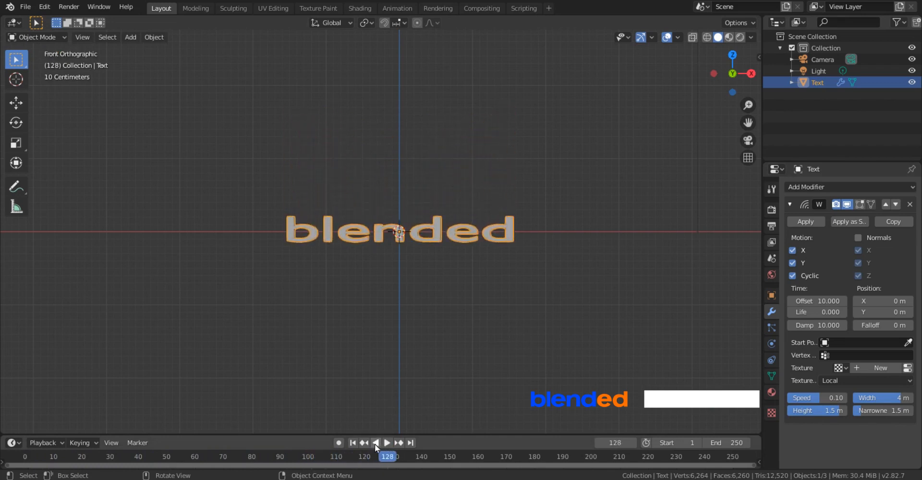
pyautogui.click(352, 442)
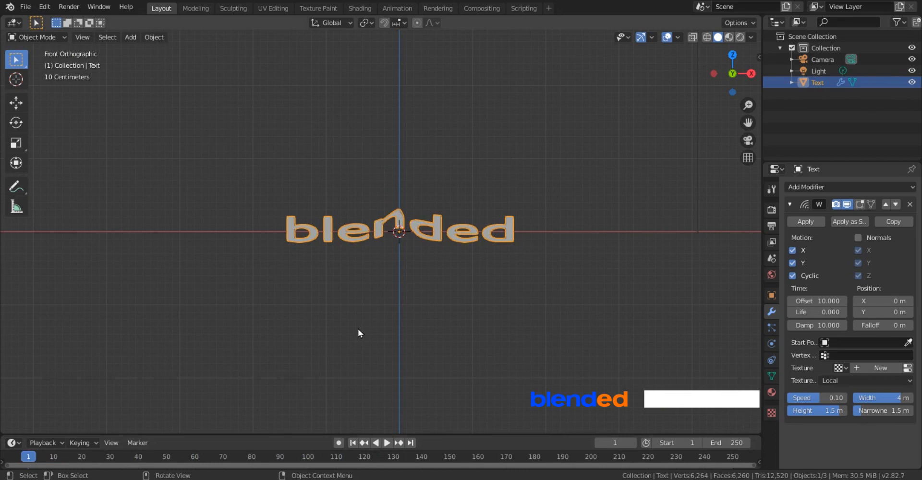
# Add a Plain Axes empty and move it along X to the left of the text
pyautogui.press('shift+a')
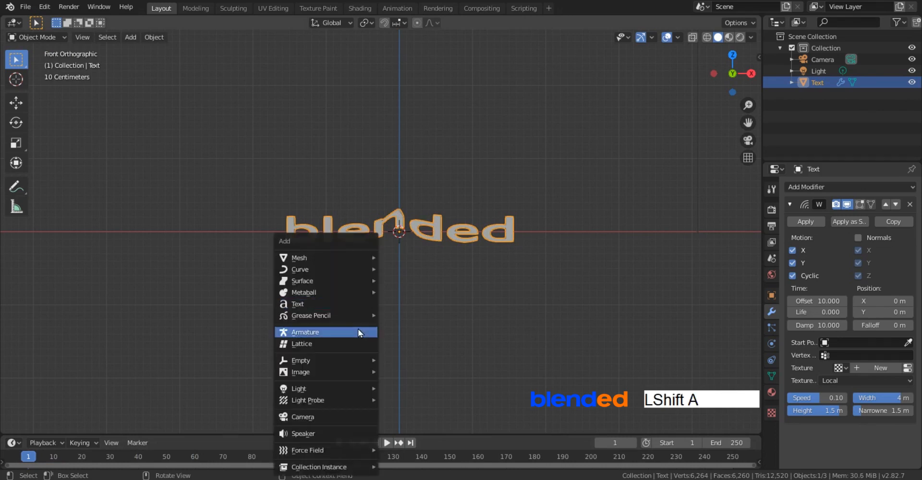
pyautogui.moveTo(326, 360)
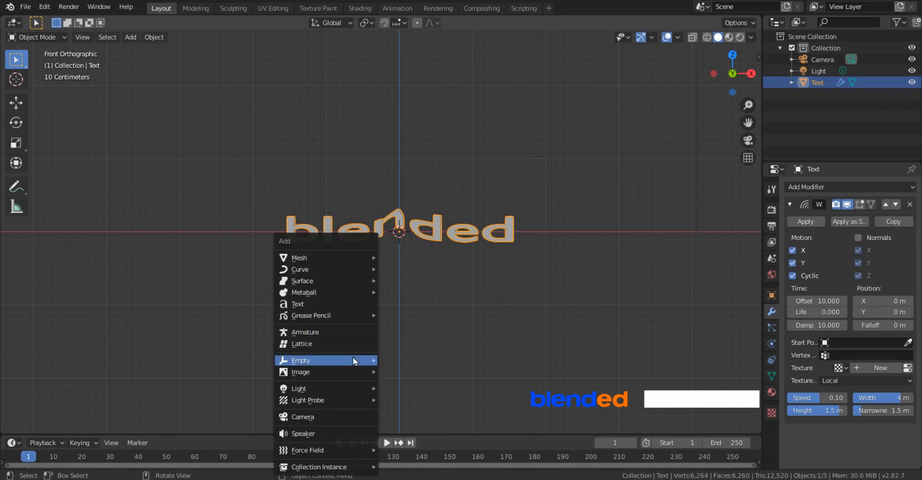
pyautogui.moveTo(325, 360)
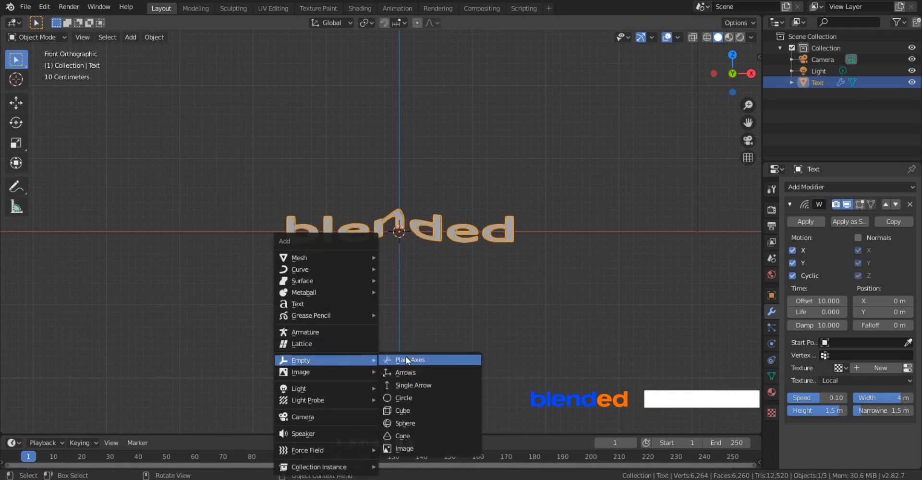
pyautogui.click(411, 360)
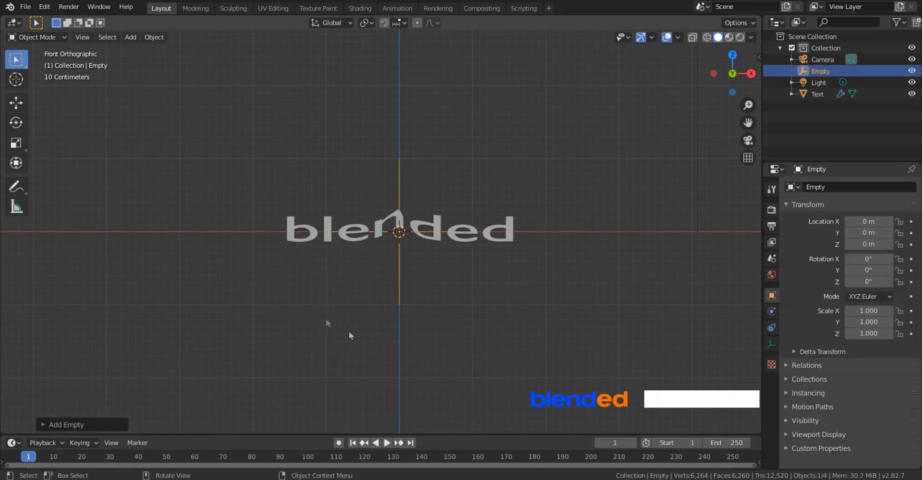
pyautogui.click(16, 102)
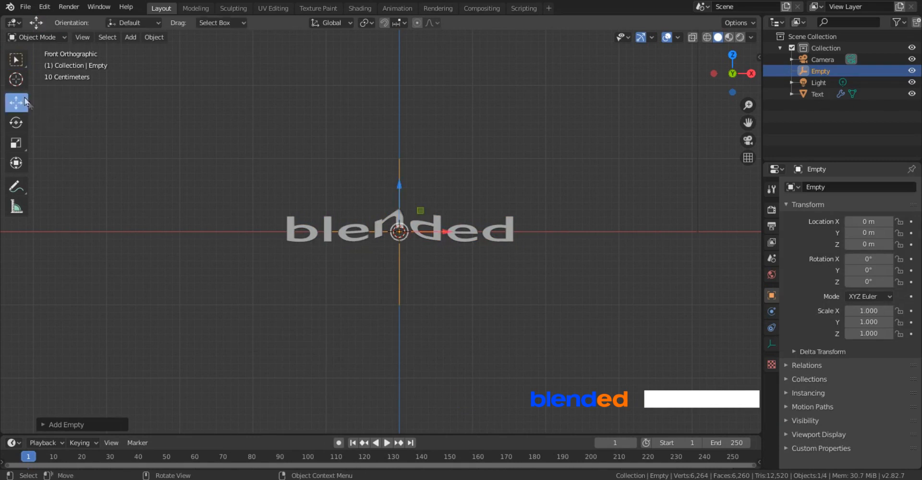
pyautogui.press('g')
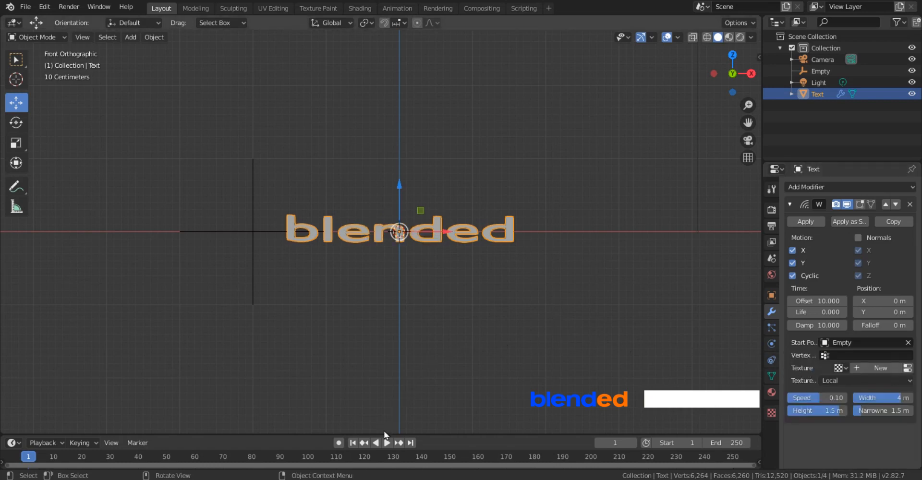
# Play the wave driven from the Empty, then pause and rewind to frame 1
pyautogui.click(387, 443)
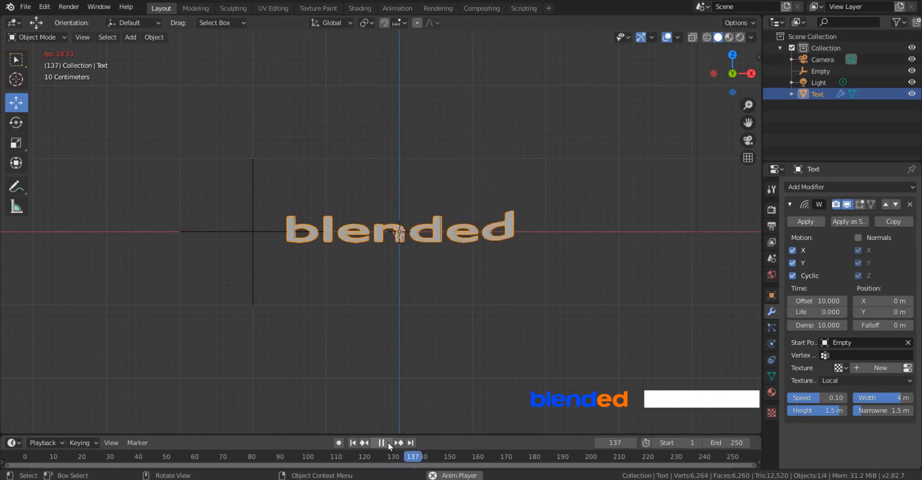
pyautogui.click(380, 443)
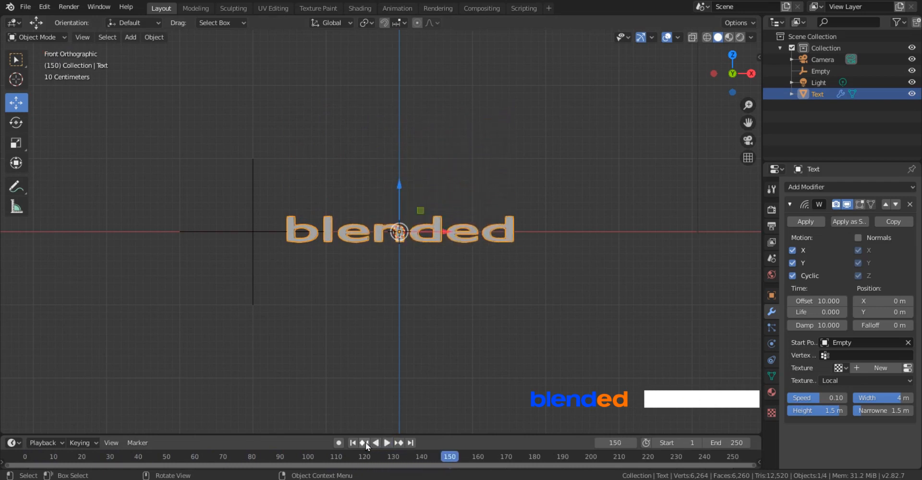
pyautogui.click(353, 443)
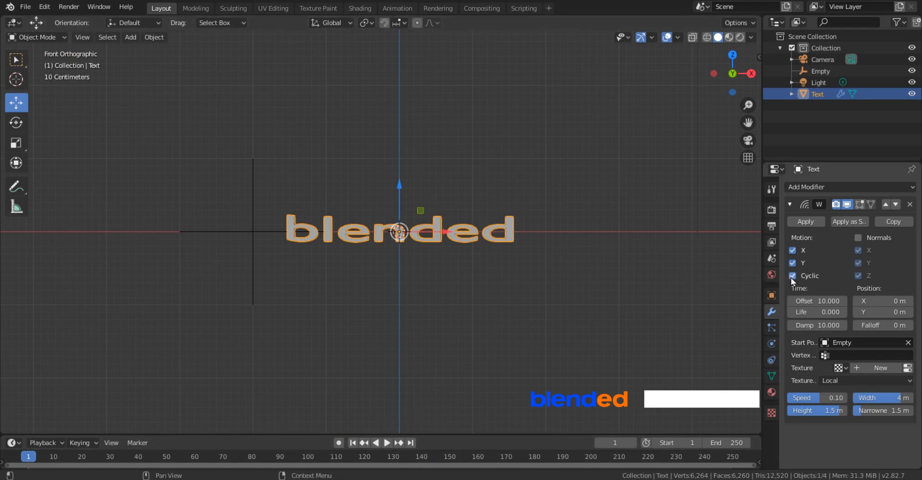
# Turn off Cyclic on the Wave modifier and preview the single-pass wave
pyautogui.click(792, 276)
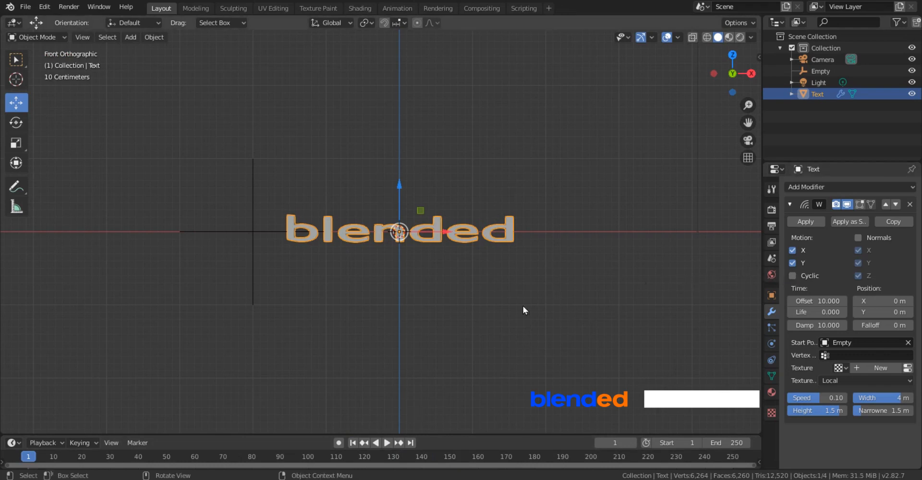
pyautogui.click(381, 443)
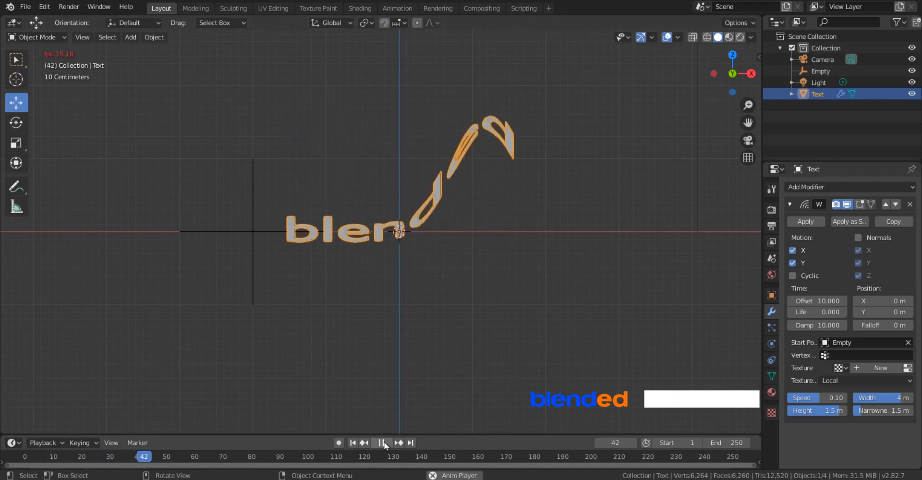
pyautogui.click(380, 443)
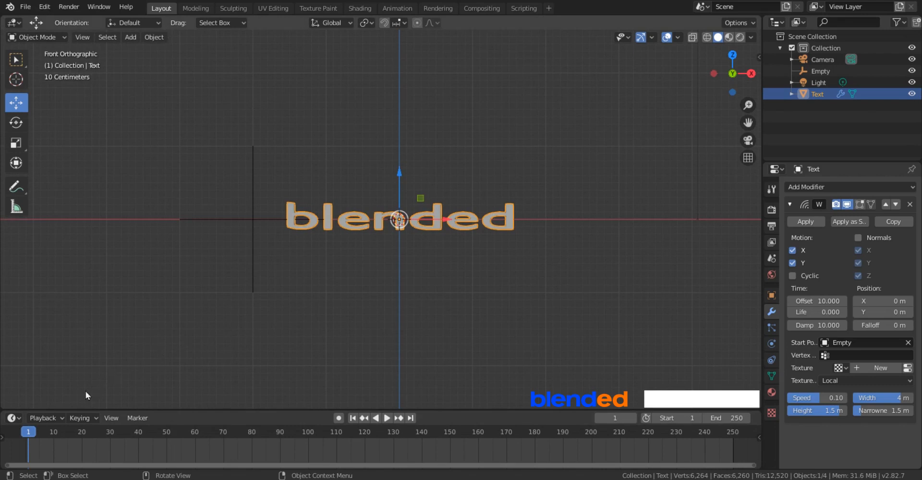
# Scrub the timeline to frame 70 and set the scene End frame to 70
pyautogui.click(55, 431)
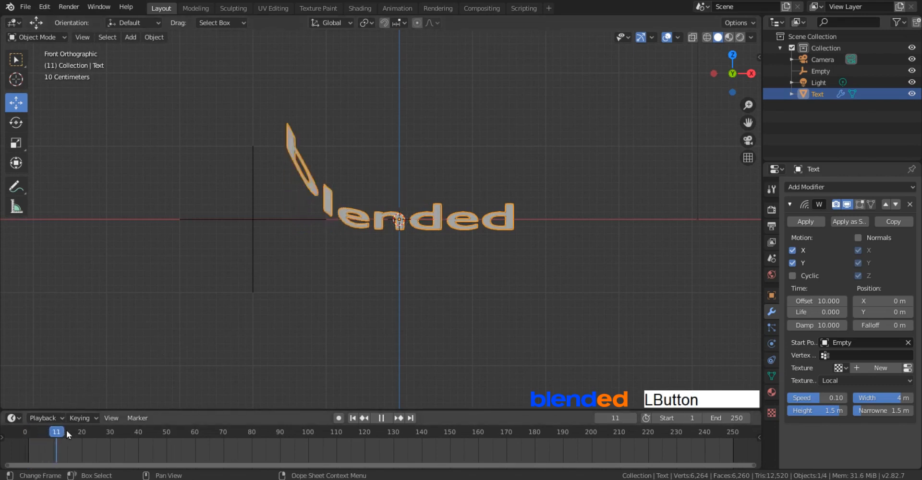
pyautogui.moveTo(56, 432); pyautogui.dragTo(169, 432)
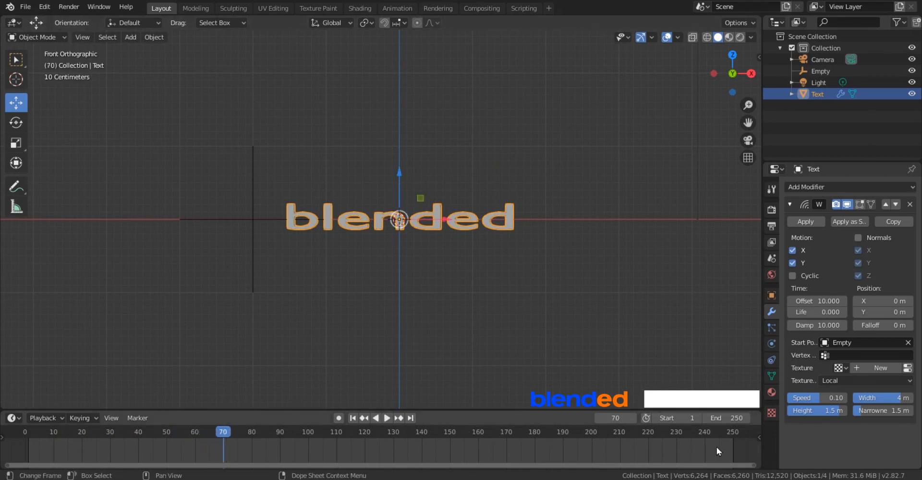
pyautogui.click(726, 417)
pyautogui.write('70')
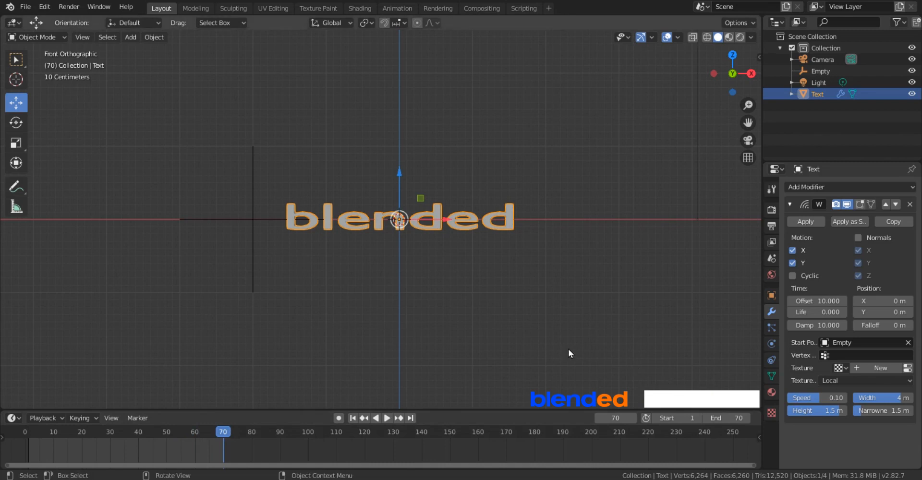
pyautogui.moveTo(387, 418)
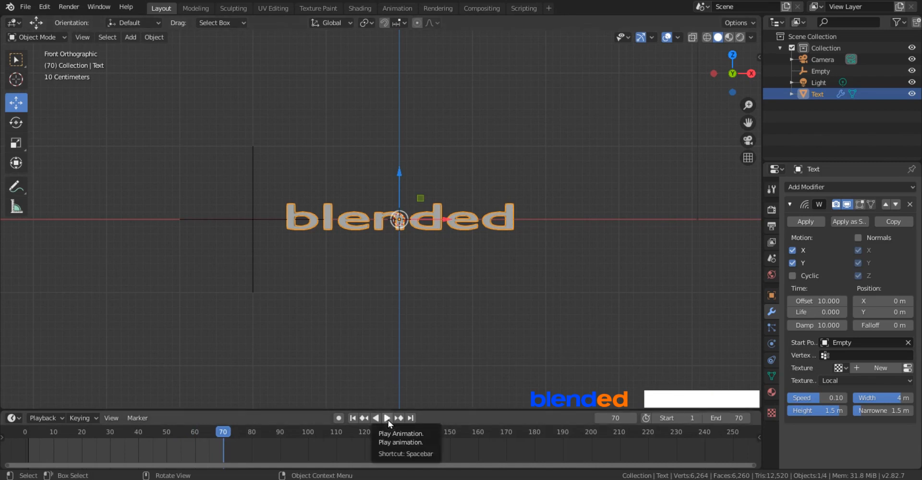
pyautogui.click(387, 417)
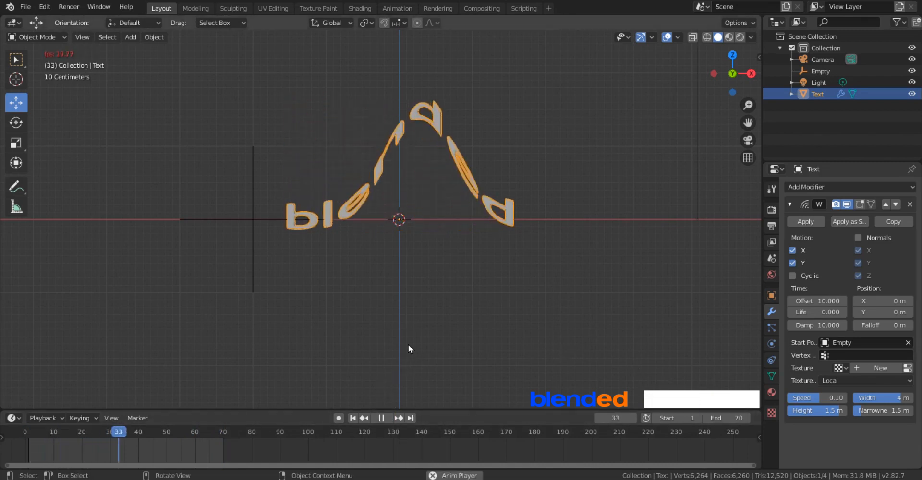
pyautogui.click(353, 418)
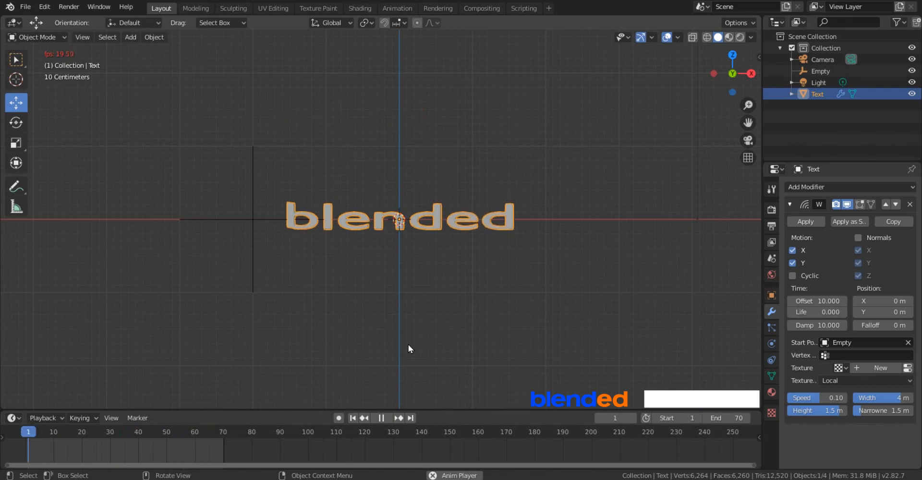